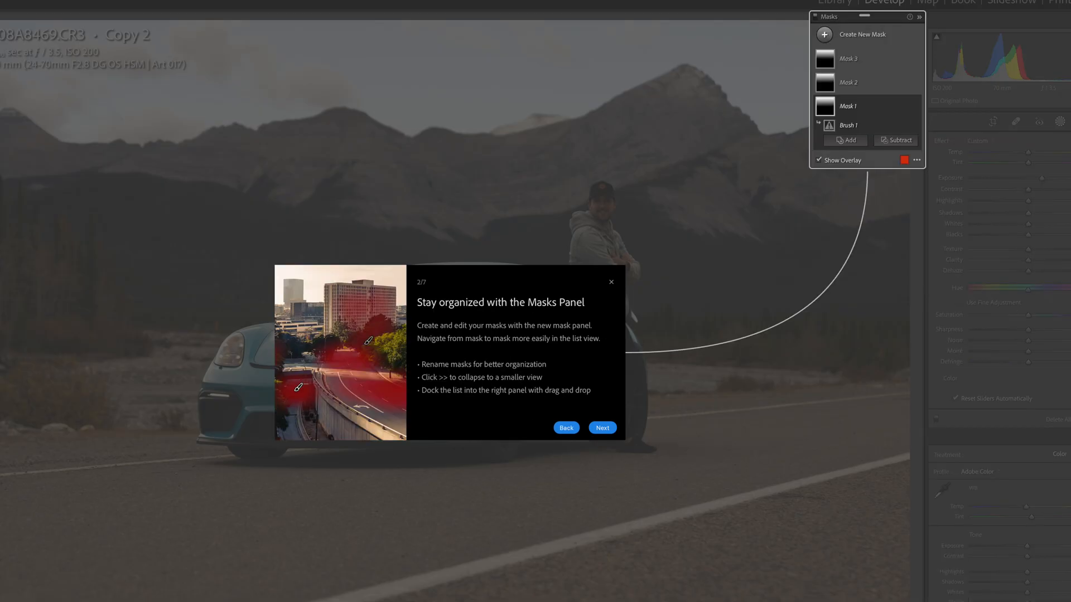
Page through three screens of the Masks panel feature tour
{"action": "left_click", "coordinate": [601, 428]}
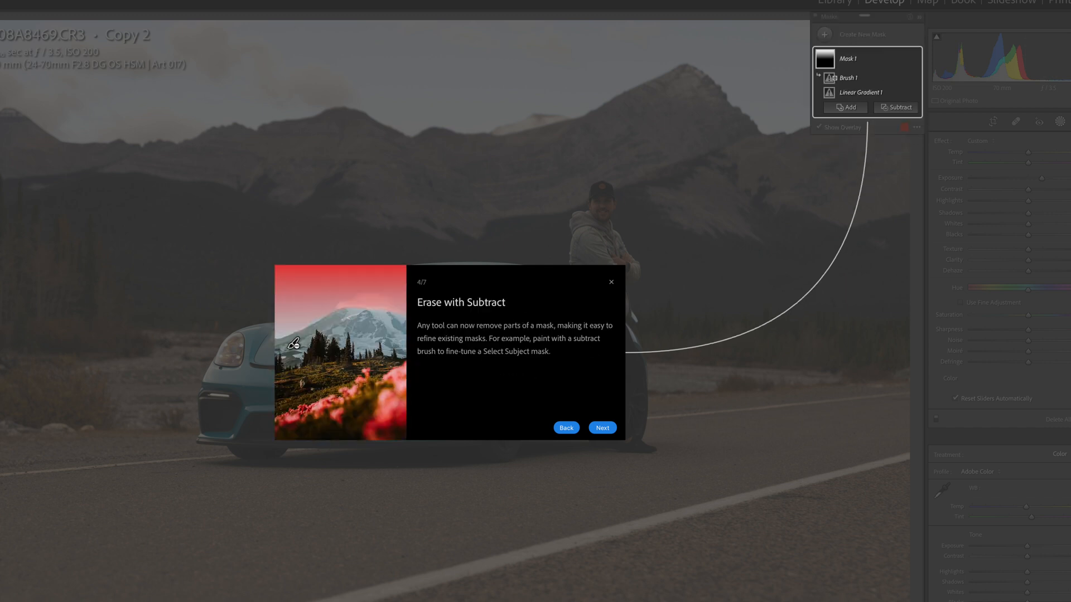
{"action": "left_click", "coordinate": [602, 428]}
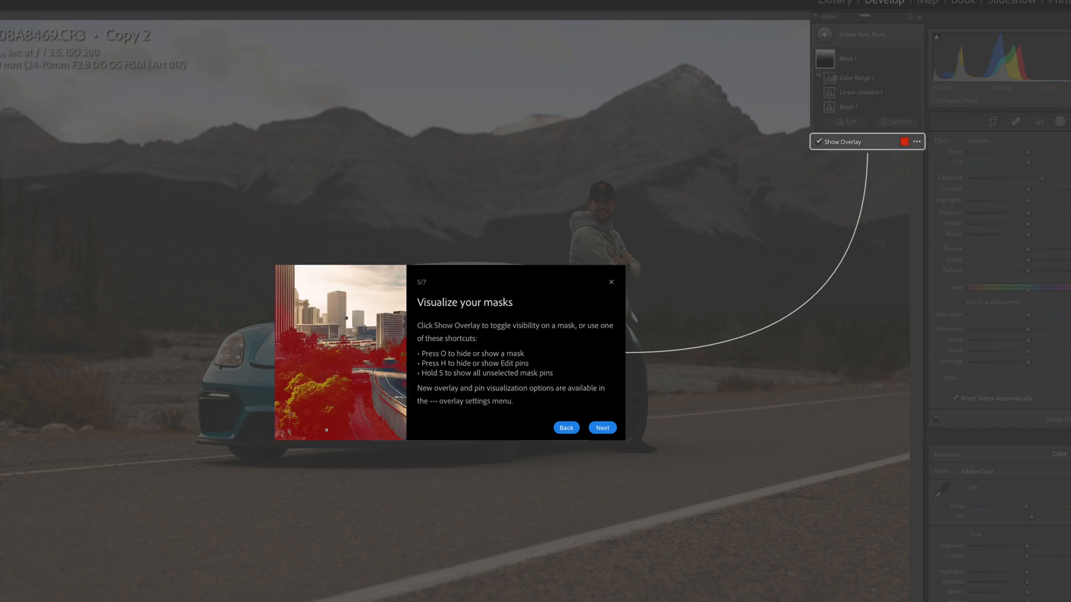
{"action": "left_click", "coordinate": [602, 428]}
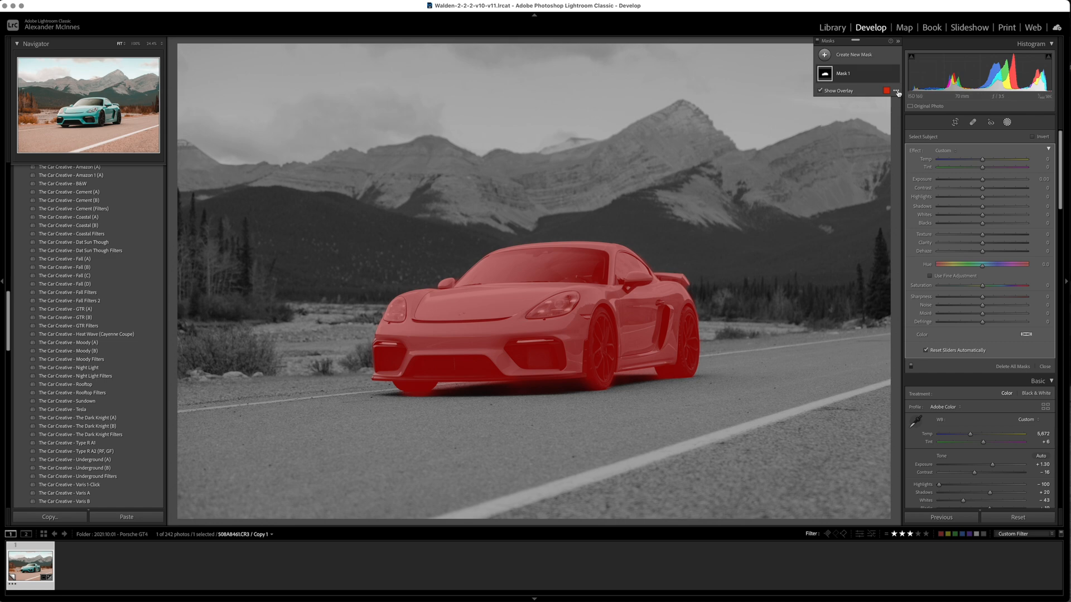
Switch the mask overlay to Color Overlay mode and turn Show Overlay off
{"action": "left_click", "coordinate": [897, 91]}
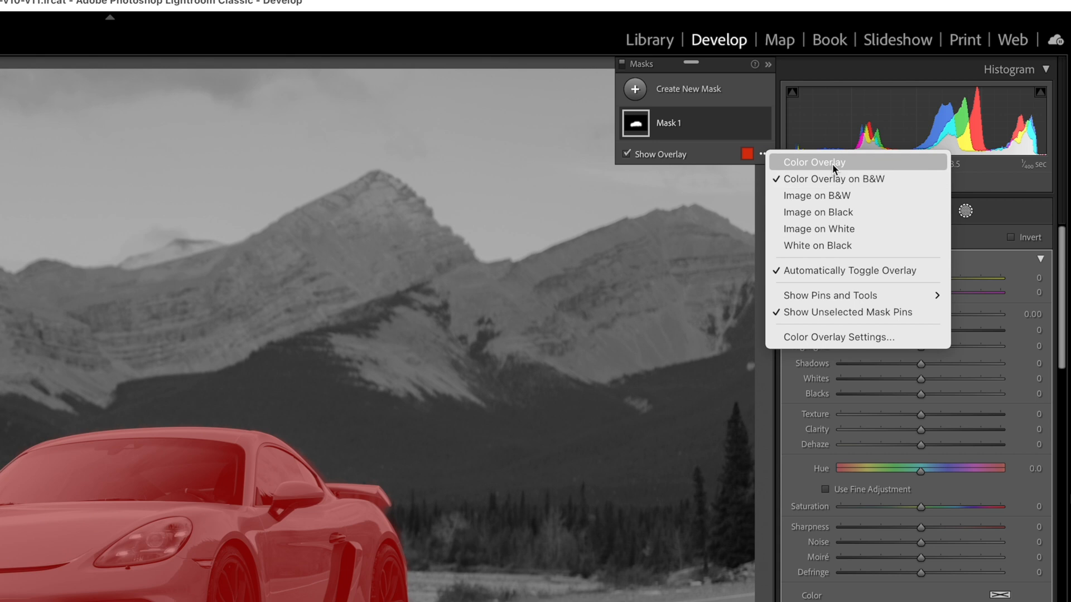
{"action": "left_click", "coordinate": [813, 162]}
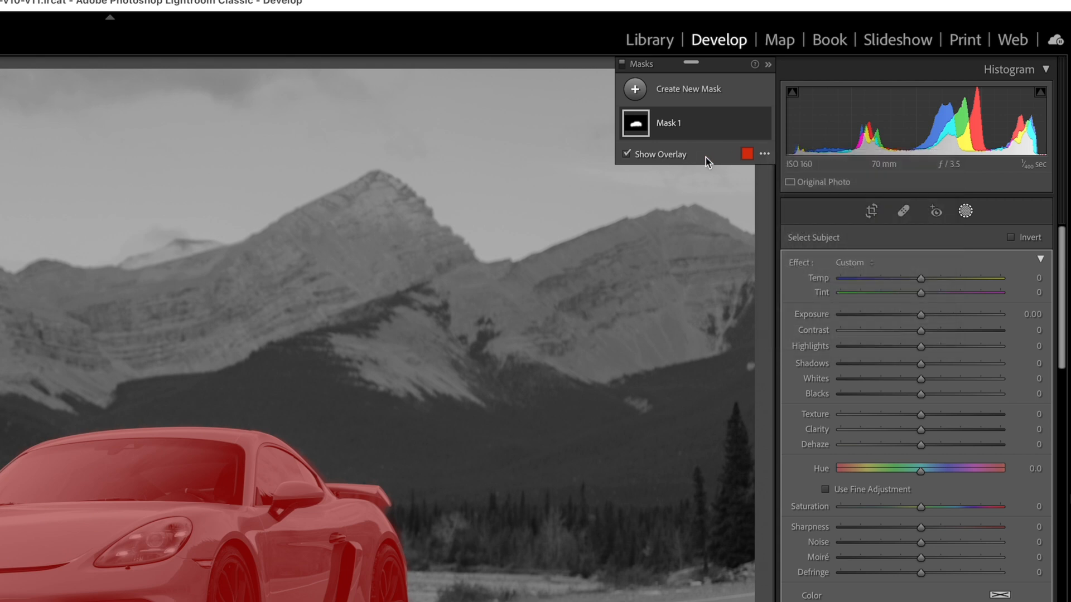
{"action": "left_click", "coordinate": [626, 154]}
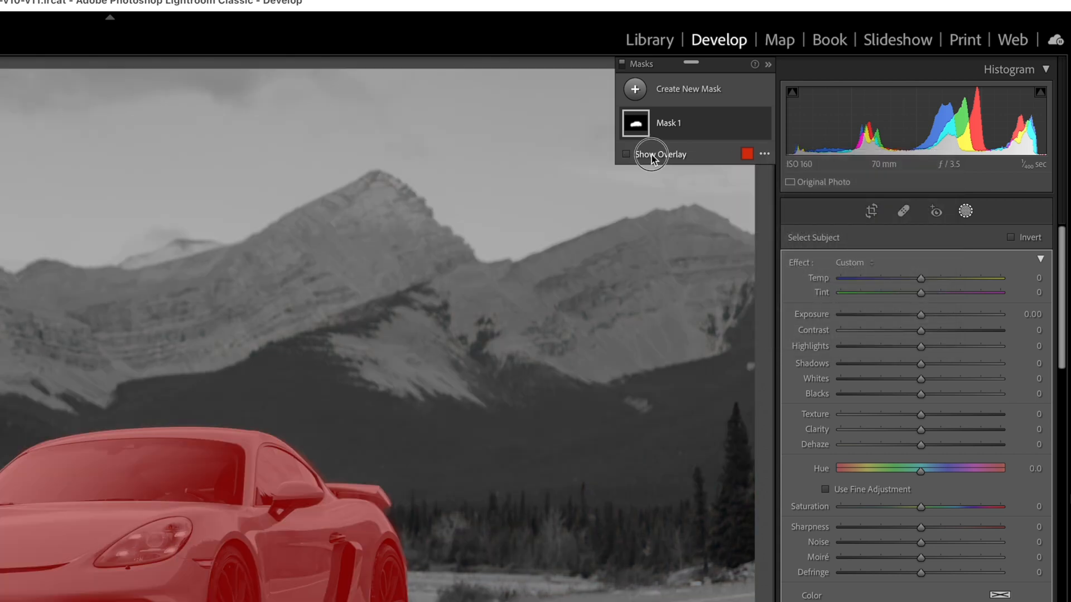
{"action": "left_click", "coordinate": [625, 154]}
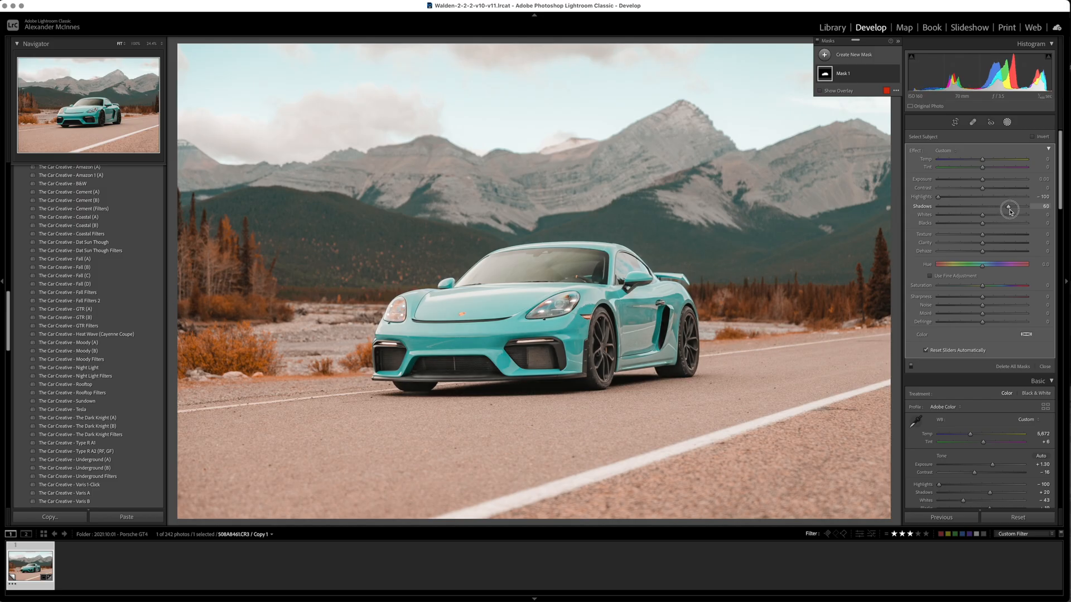
Lift the car mask's Shadows to 56 and lower Blacks to −30
{"action": "left_click_drag", "start_coordinate": [1010, 206], "coordinate": [1004, 207]}
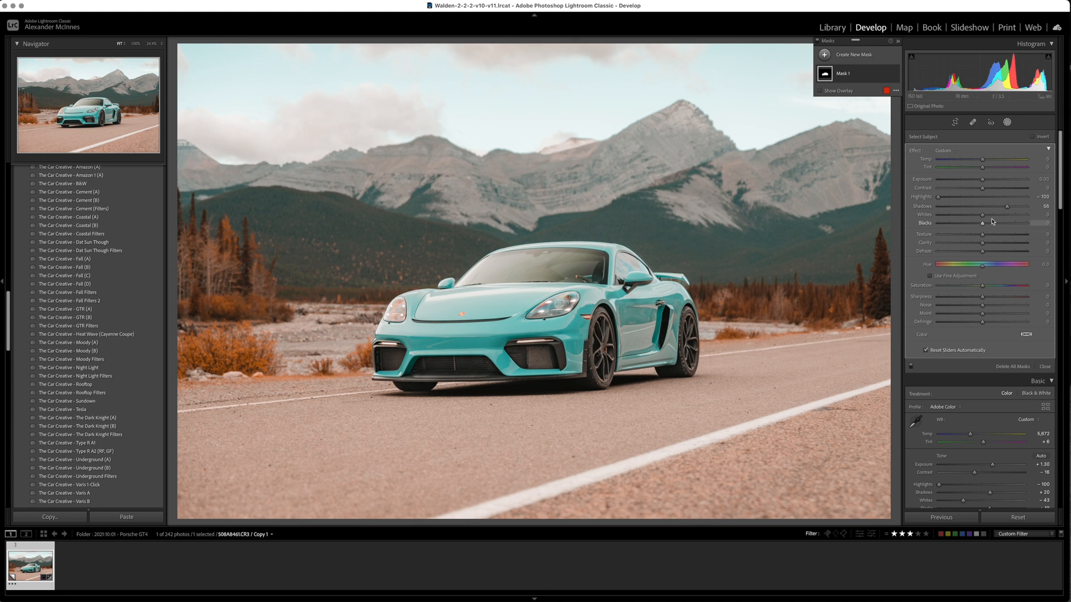
{"action": "left_click_drag", "start_coordinate": [1004, 223], "coordinate": [983, 223]}
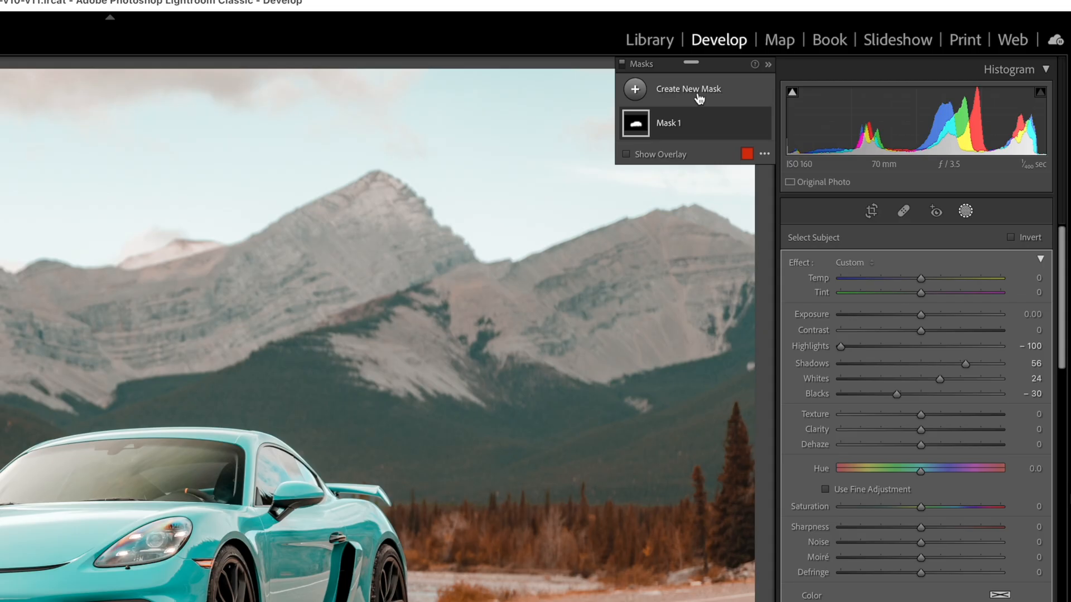
Create a new mask and pick its type from the Create New Mask list
{"action": "left_click", "coordinate": [688, 88]}
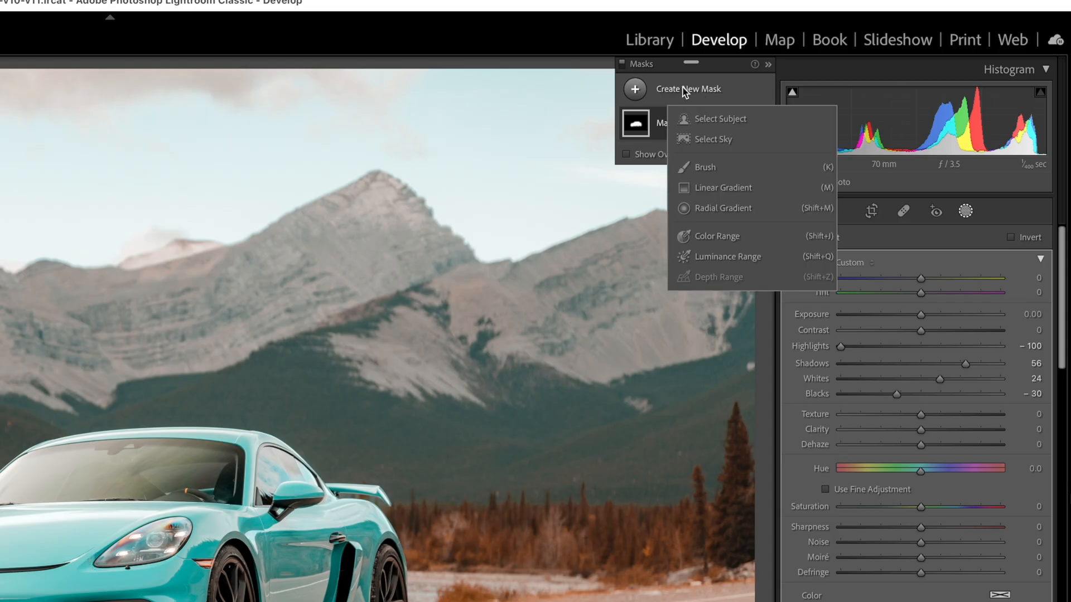
{"action": "left_click", "coordinate": [712, 139]}
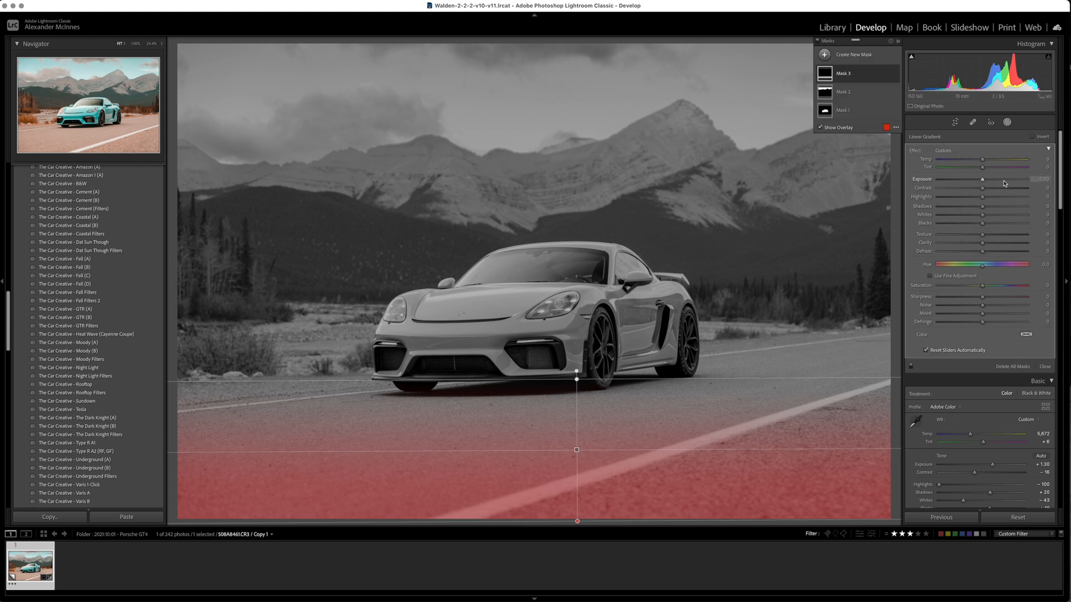
Lower Linear Gradient Mask 3's Exposure to −1.20 over the road
{"action": "left_click_drag", "start_coordinate": [982, 180], "coordinate": [969, 179]}
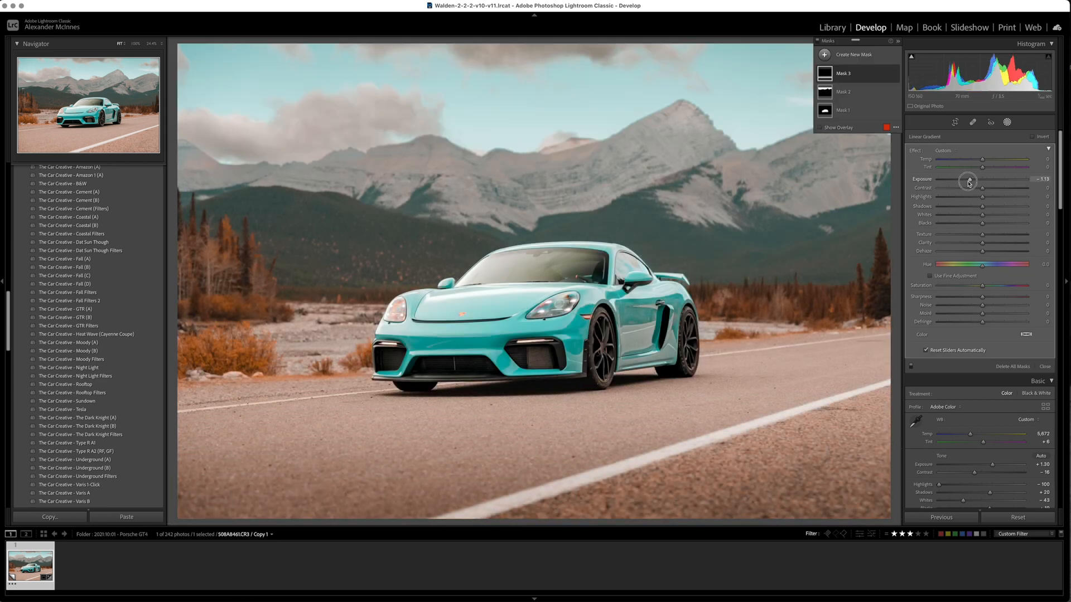
{"action": "left_click_drag", "start_coordinate": [969, 179], "coordinate": [964, 179]}
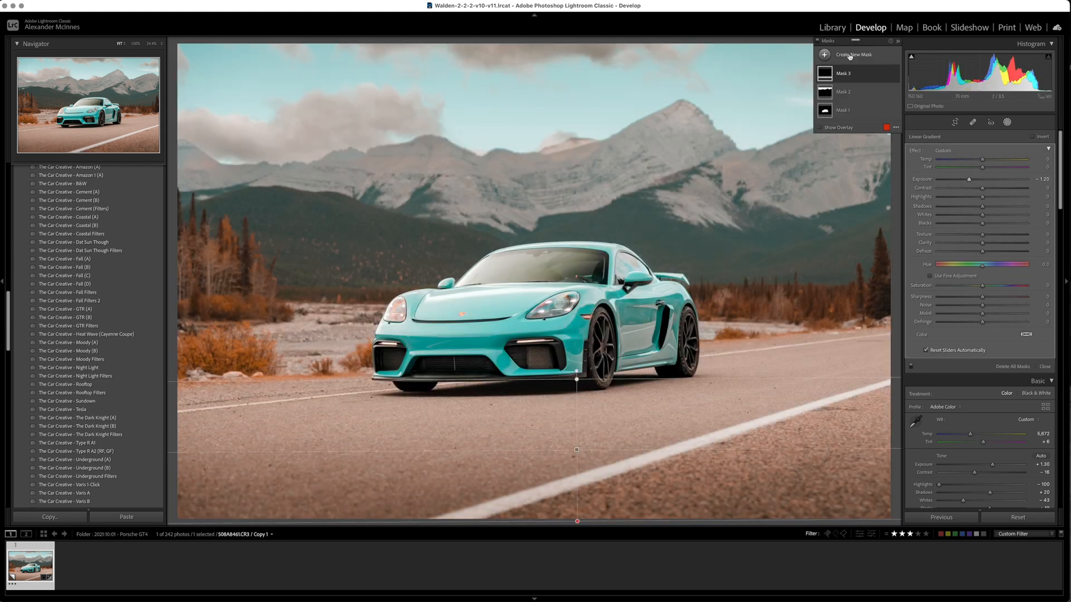
Add a Linear Gradient mask spanning the road below the car
{"action": "left_click", "coordinate": [852, 55]}
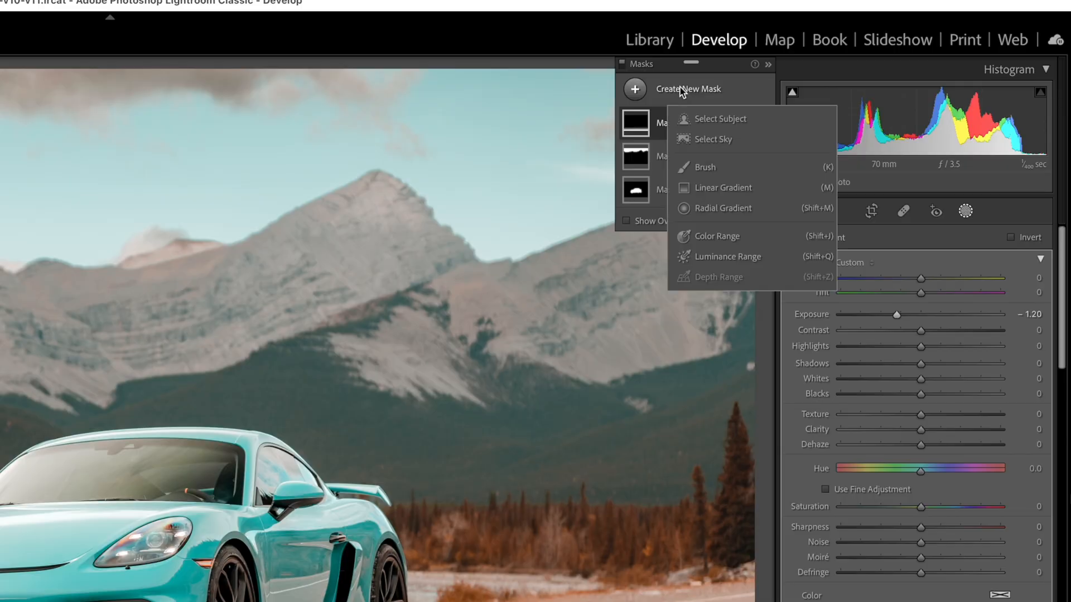
{"action": "left_click", "coordinate": [723, 188]}
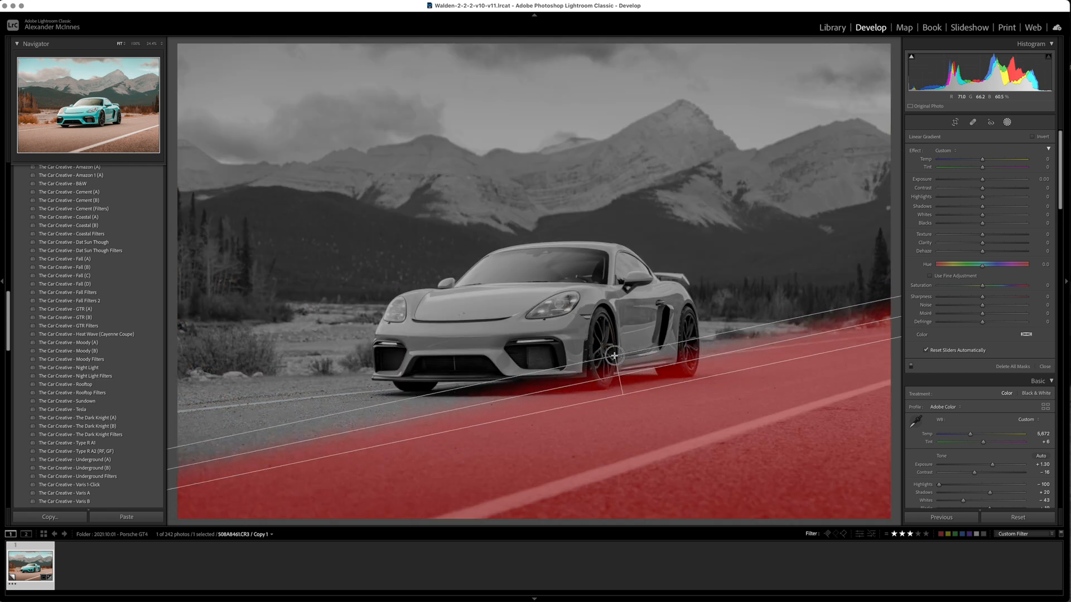
{"action": "left_click_drag", "start_coordinate": [613, 356], "coordinate": [615, 337]}
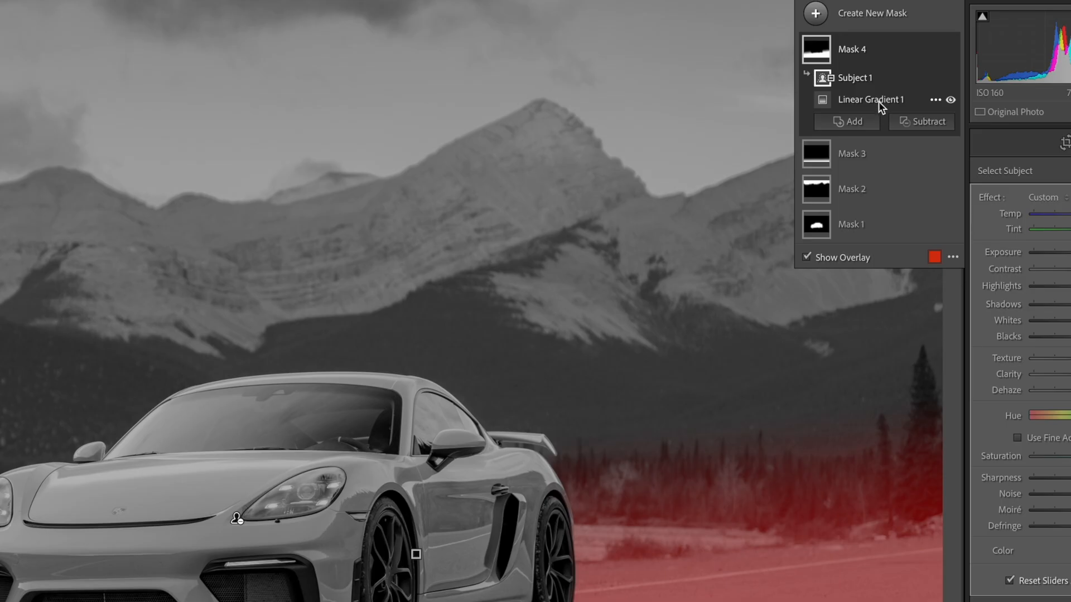
Subtract a freehand Brush component from road Mask 4
{"action": "left_click", "coordinate": [920, 122]}
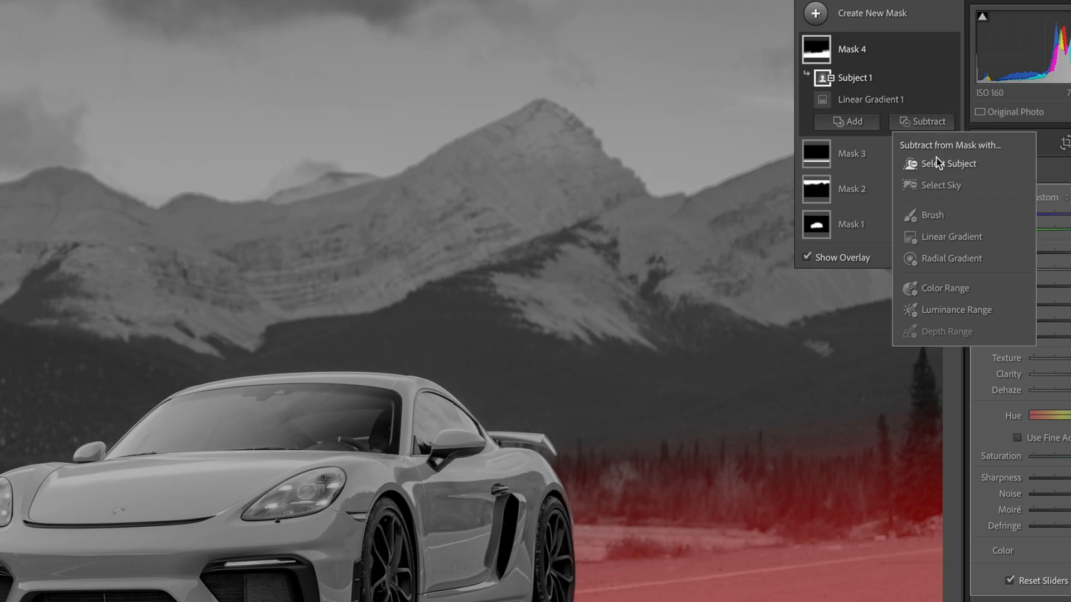
{"action": "mouse_move", "coordinate": [934, 217]}
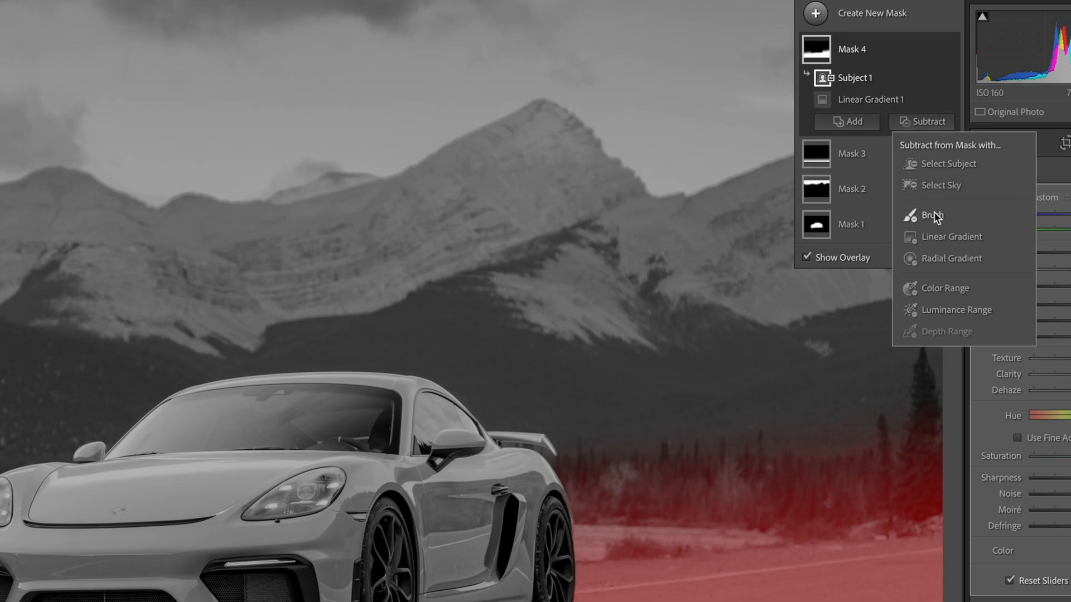
{"action": "left_click", "coordinate": [934, 215]}
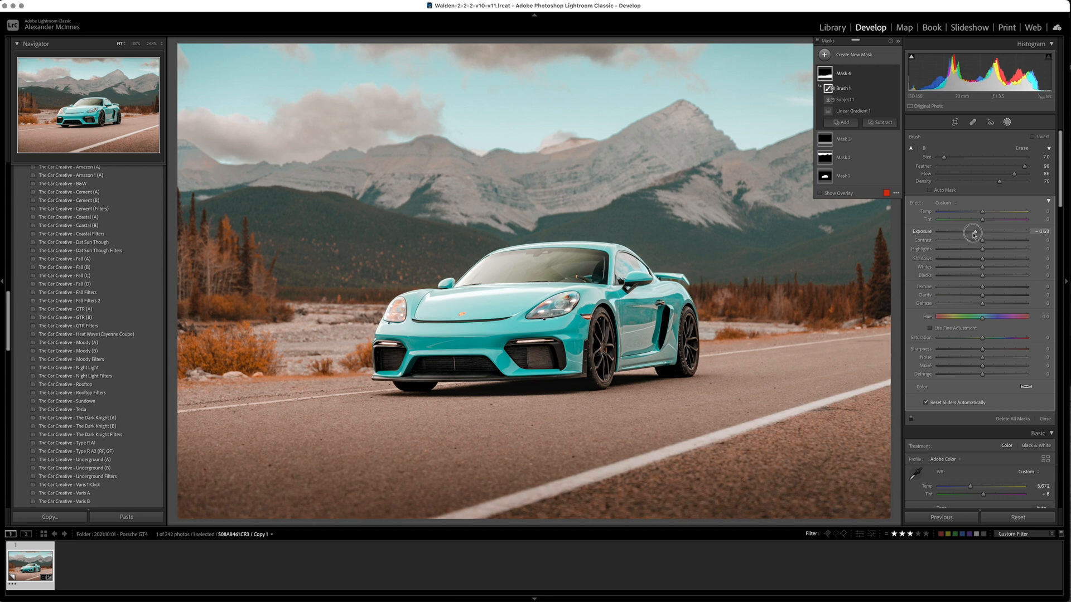
Set road Mask 4's Exposure to −0.84 and Saturation to −84
{"action": "left_click_drag", "start_coordinate": [975, 231], "coordinate": [971, 231]}
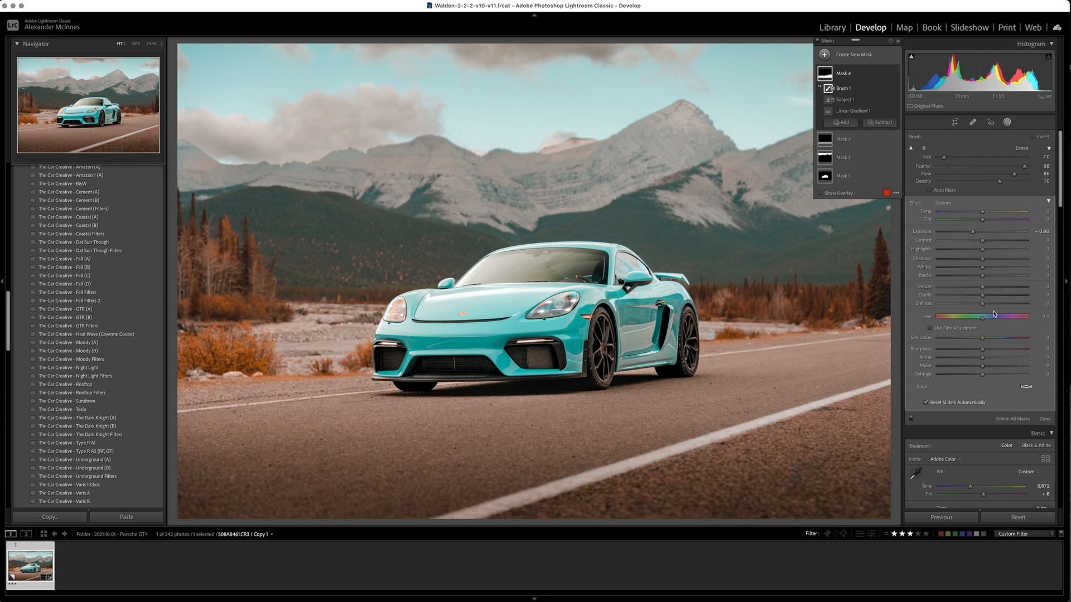
{"action": "left_click_drag", "start_coordinate": [1004, 343], "coordinate": [946, 343]}
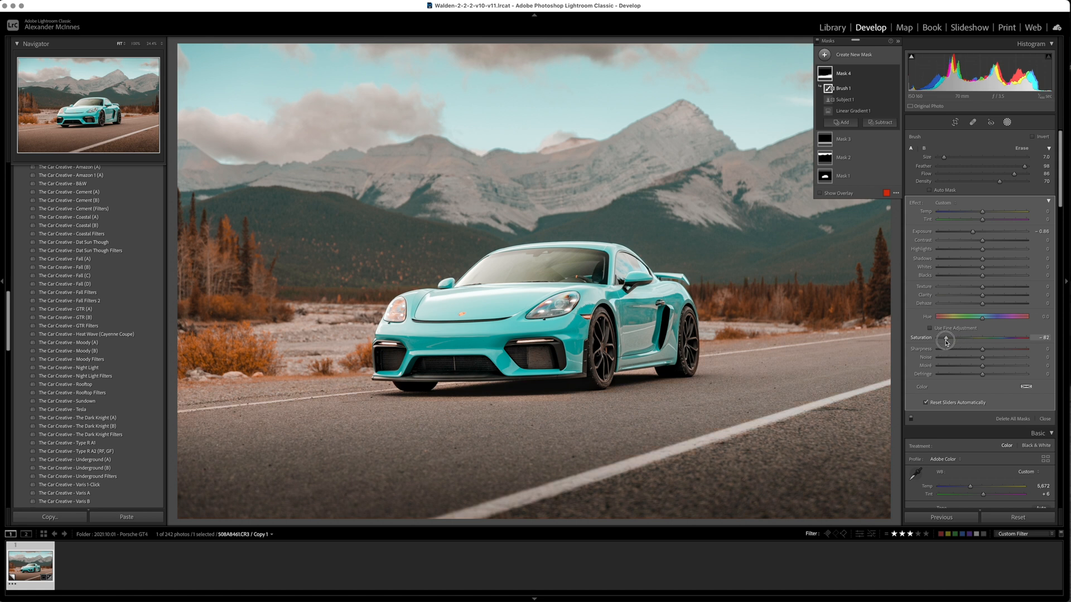
{"action": "left_click_drag", "start_coordinate": [949, 338], "coordinate": [939, 338]}
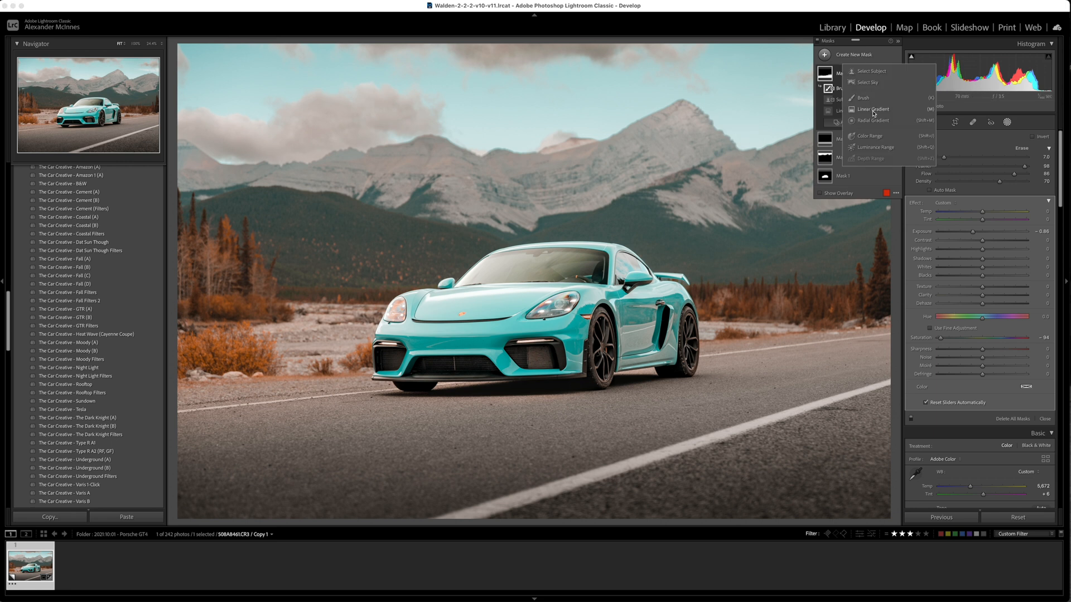
Add a background linear gradient mask with the subject and sky subtracted
{"action": "left_click", "coordinate": [873, 109]}
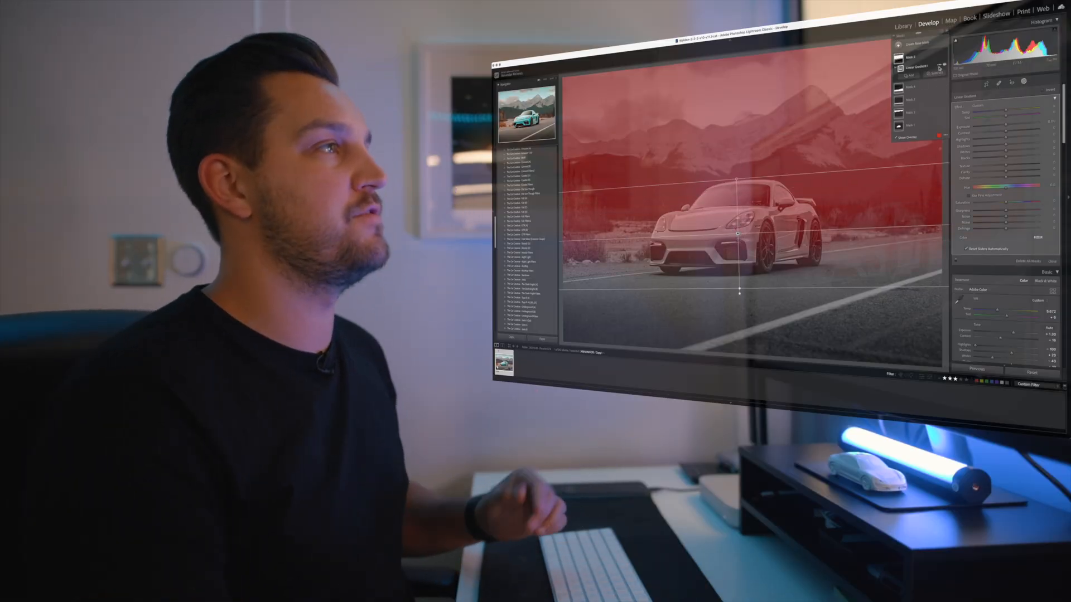
{"action": "left_click", "coordinate": [877, 120]}
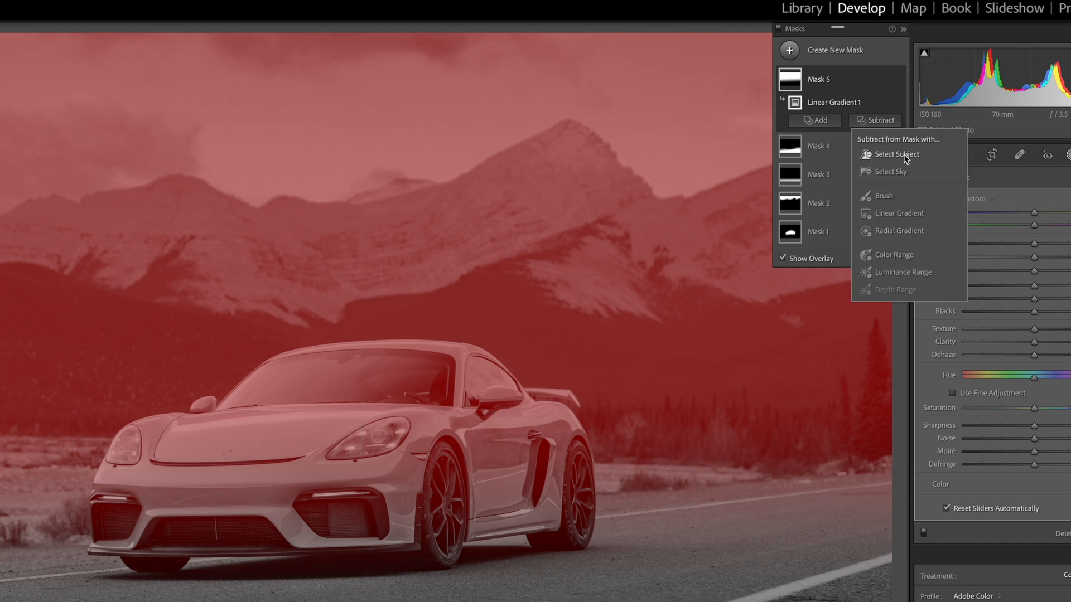
{"action": "left_click", "coordinate": [896, 153]}
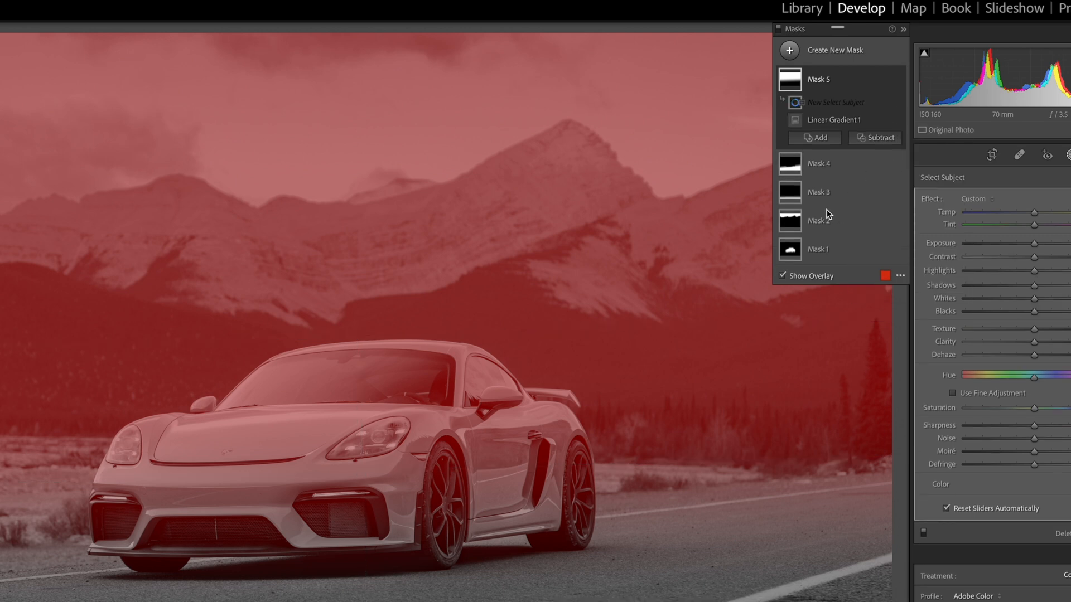
{"action": "left_click", "coordinate": [832, 101]}
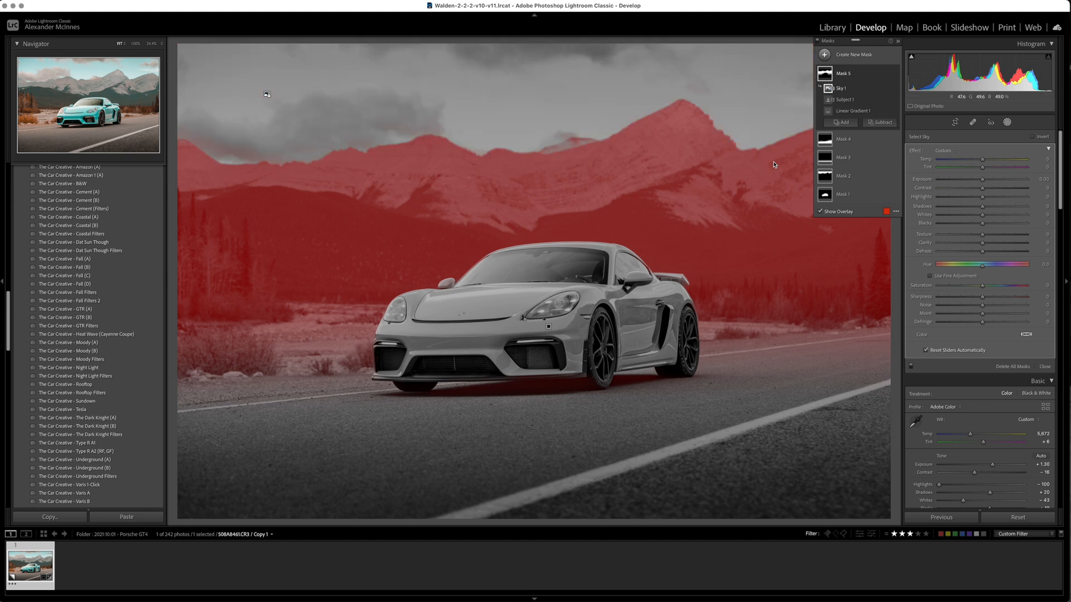
Give background Mask 5 Highlights of 21 and Shadows of −37
{"action": "left_click", "coordinate": [843, 73]}
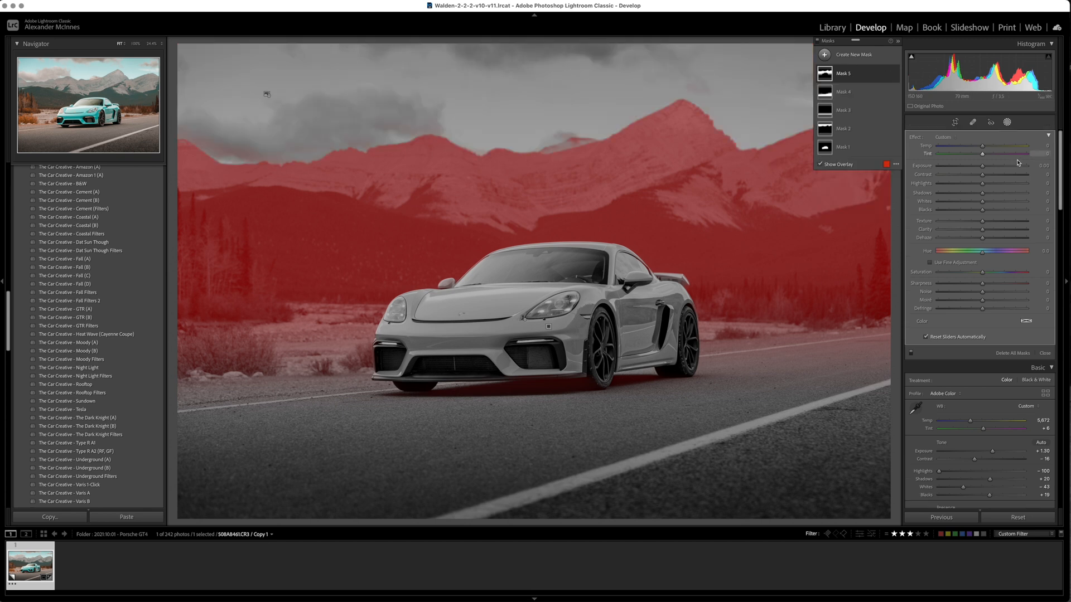
{"action": "left_click_drag", "start_coordinate": [998, 165], "coordinate": [970, 165]}
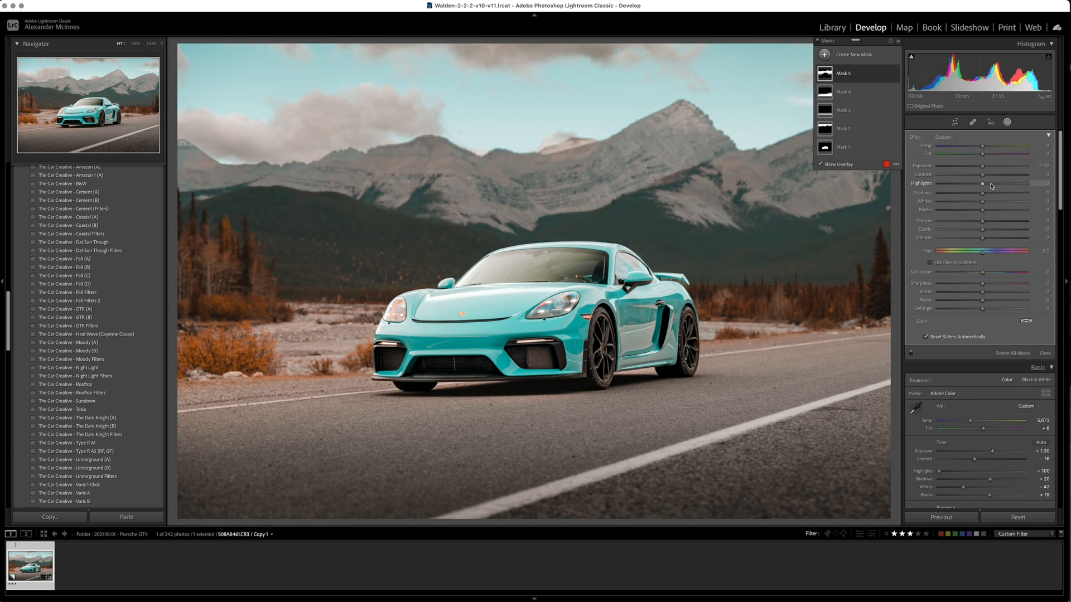
{"action": "left_click_drag", "start_coordinate": [997, 183], "coordinate": [1017, 183]}
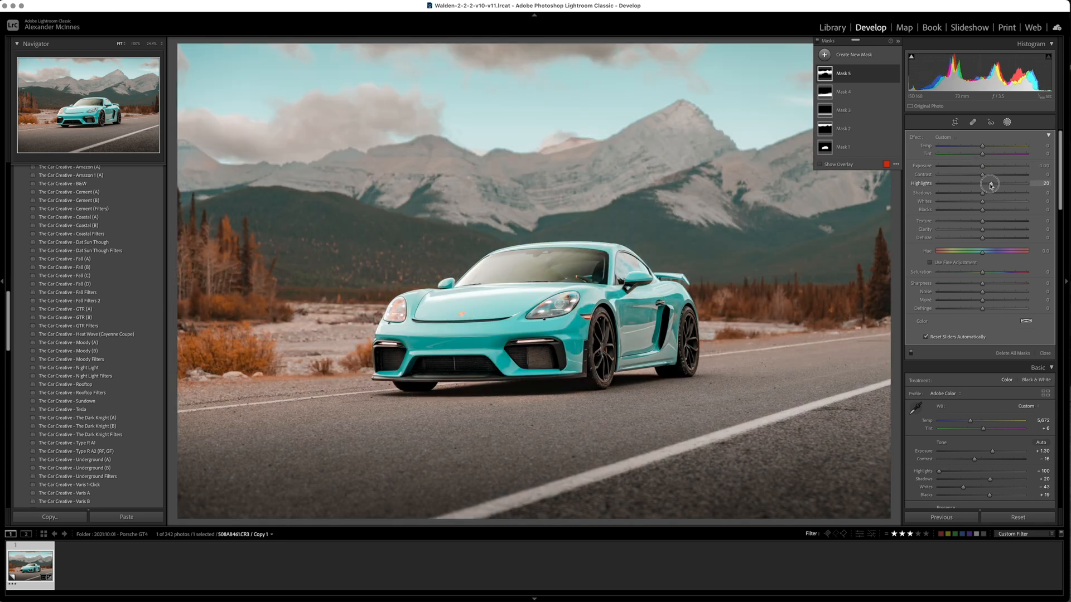
{"action": "left_click_drag", "start_coordinate": [997, 191], "coordinate": [987, 191]}
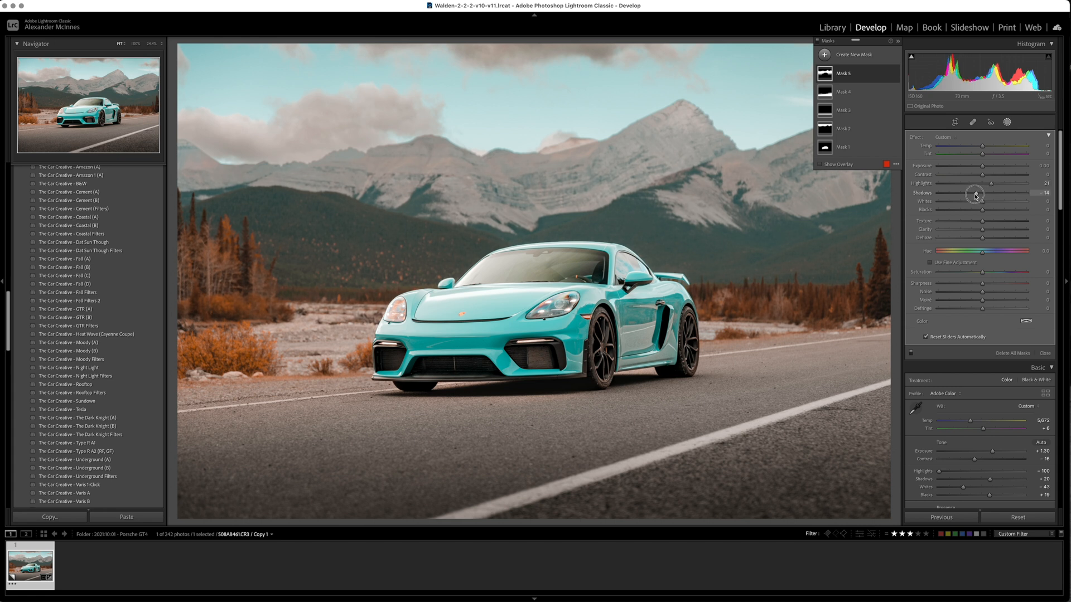
{"action": "left_click_drag", "start_coordinate": [999, 197], "coordinate": [977, 197]}
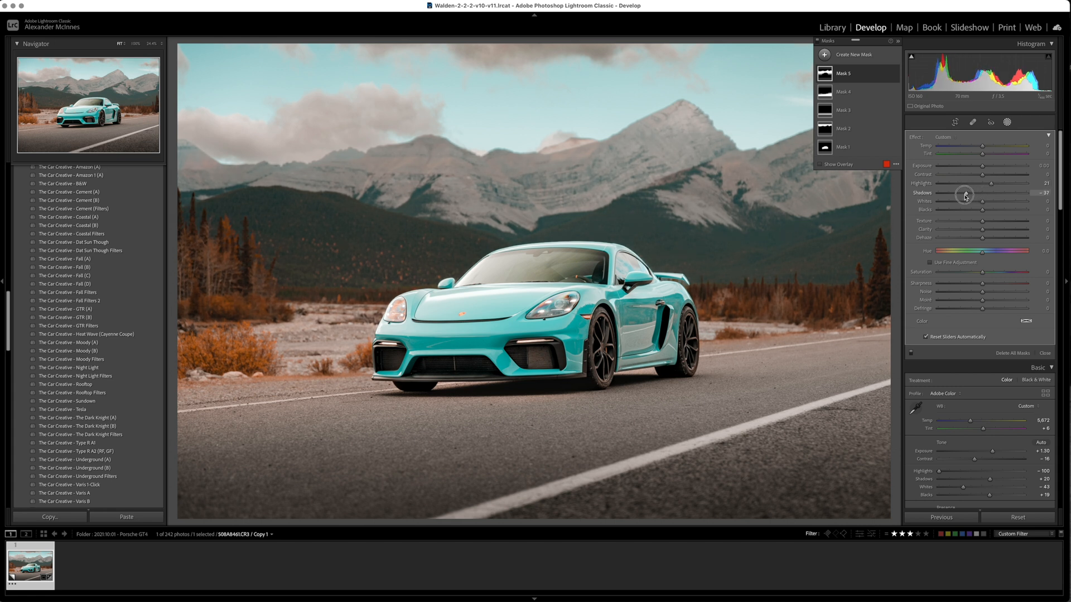